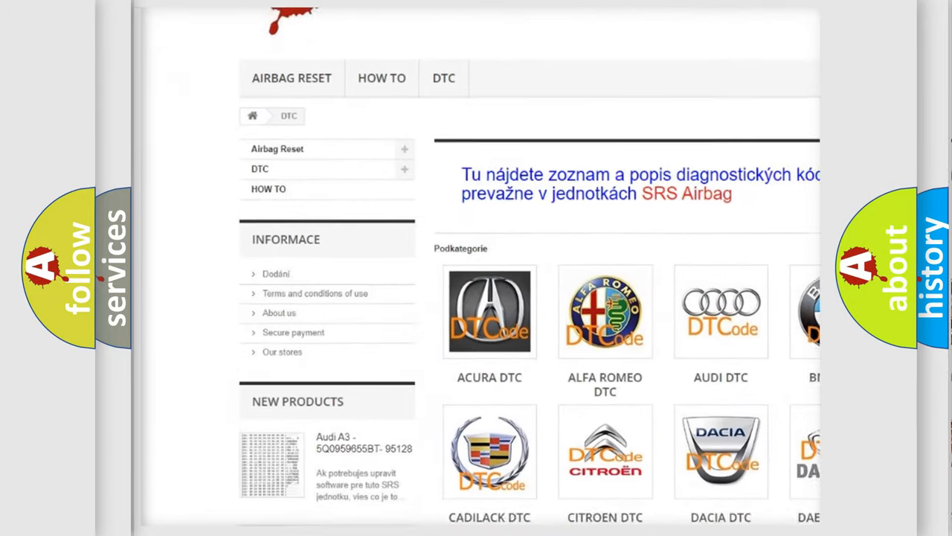
scroll("down", 3)
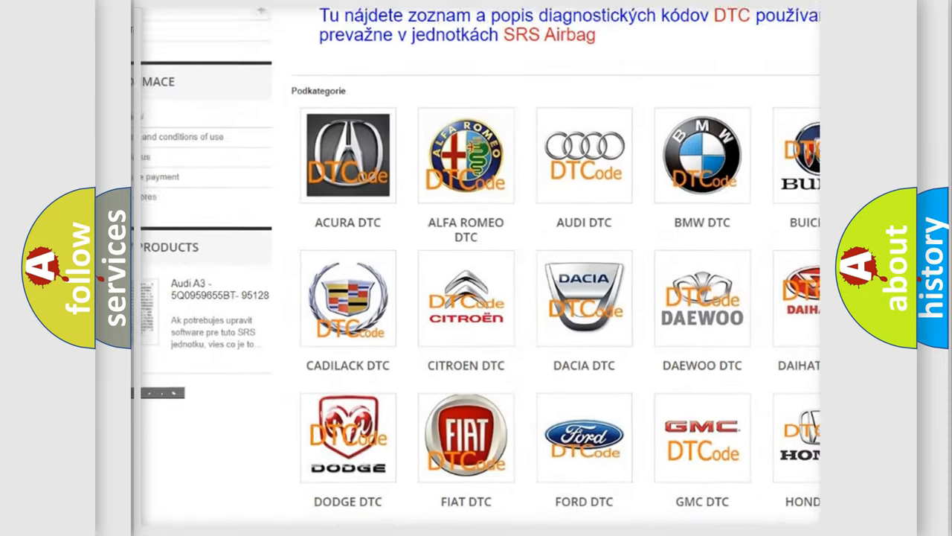
scroll("down", 3)
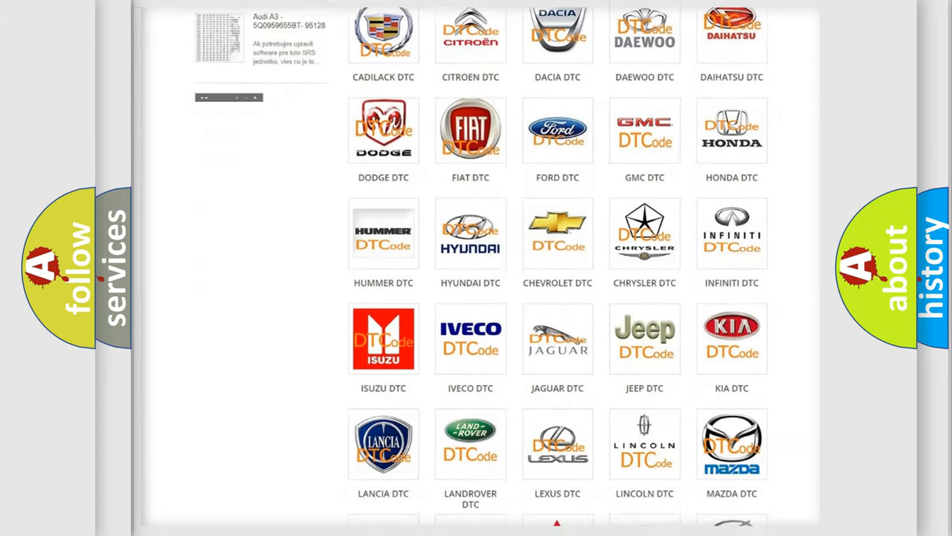
scroll("down", 3)
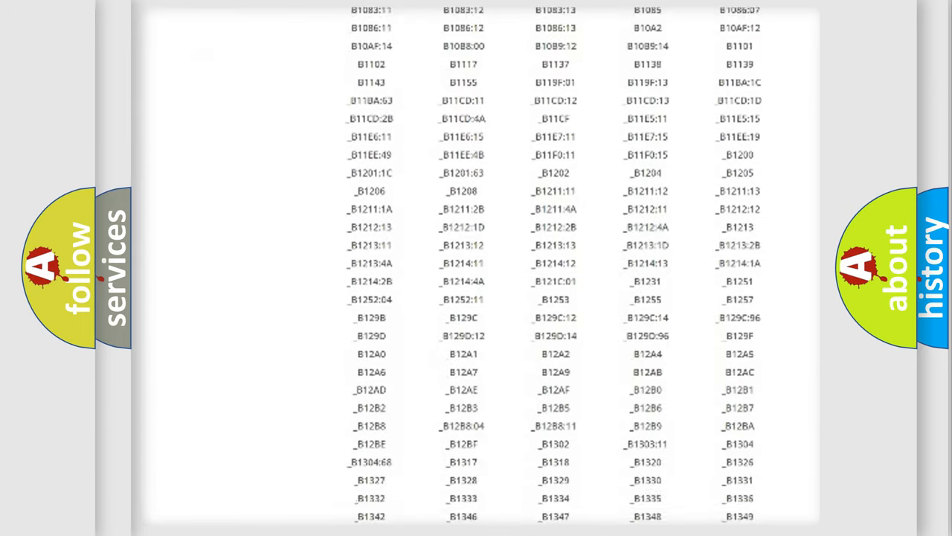
scroll("down", 3)
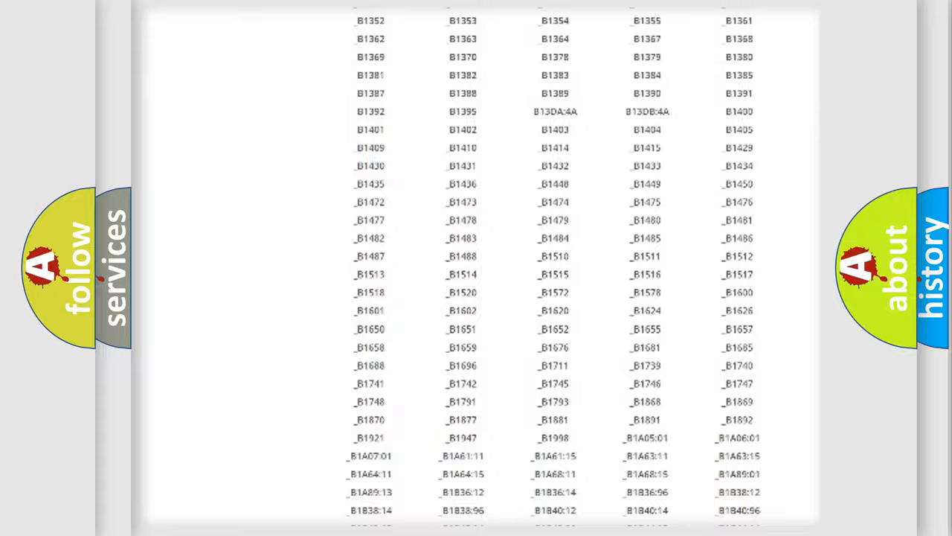
scroll("up", 3)
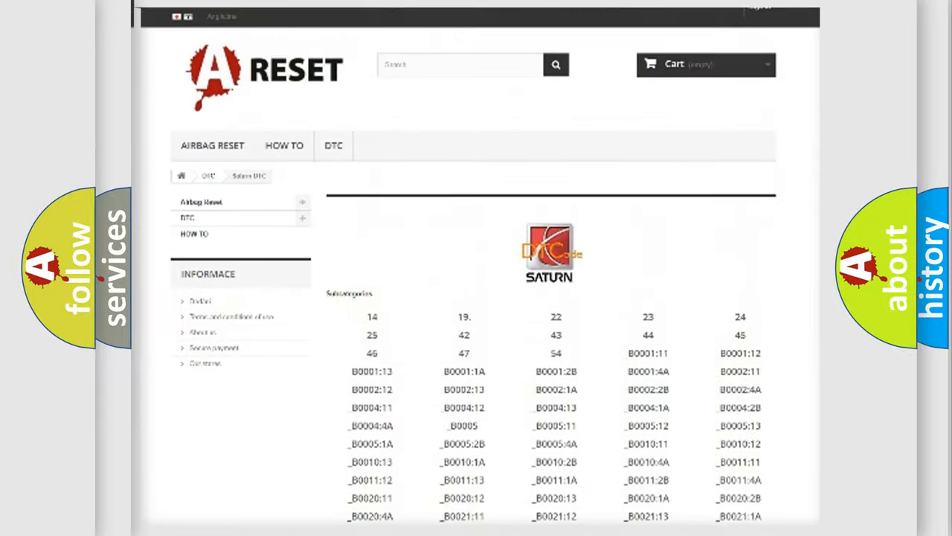